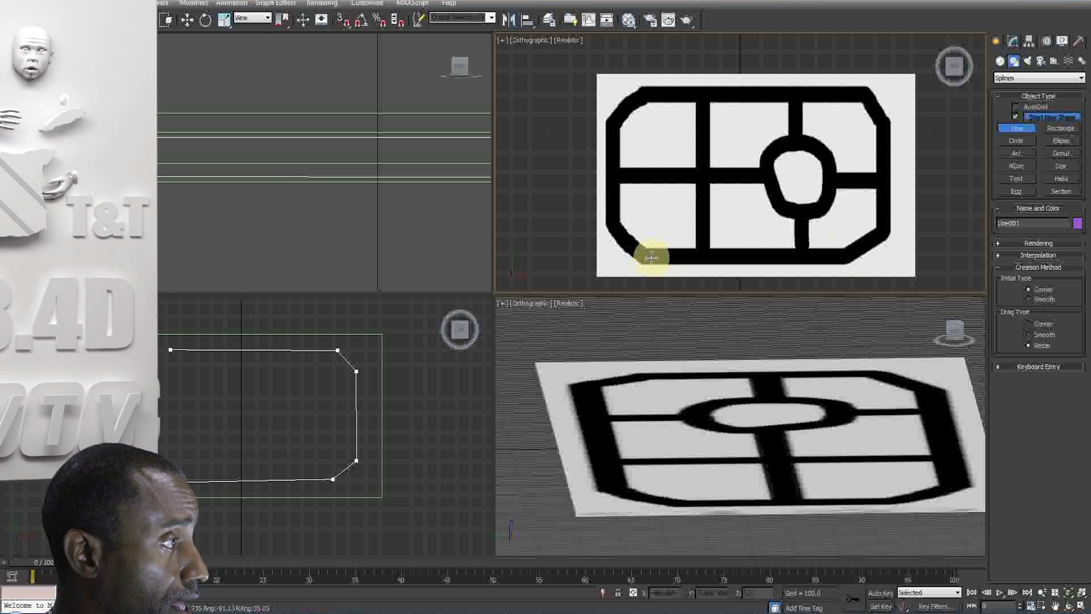
mouse_move(613, 229)
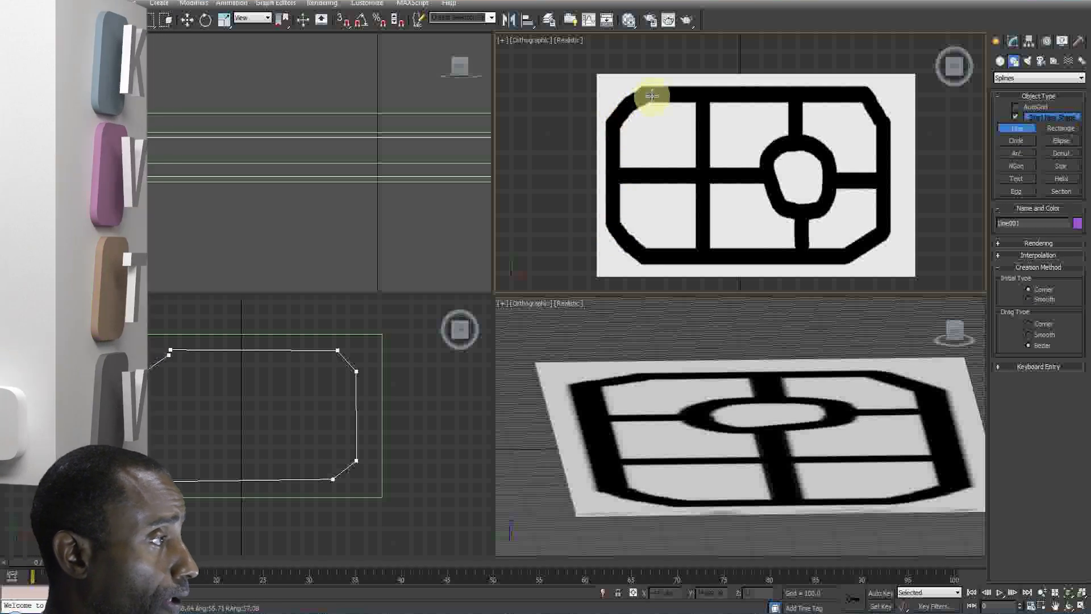
Step: Close the outer ring road as a closed spline and finish the short line east of the roundabout
left_click(650, 96)
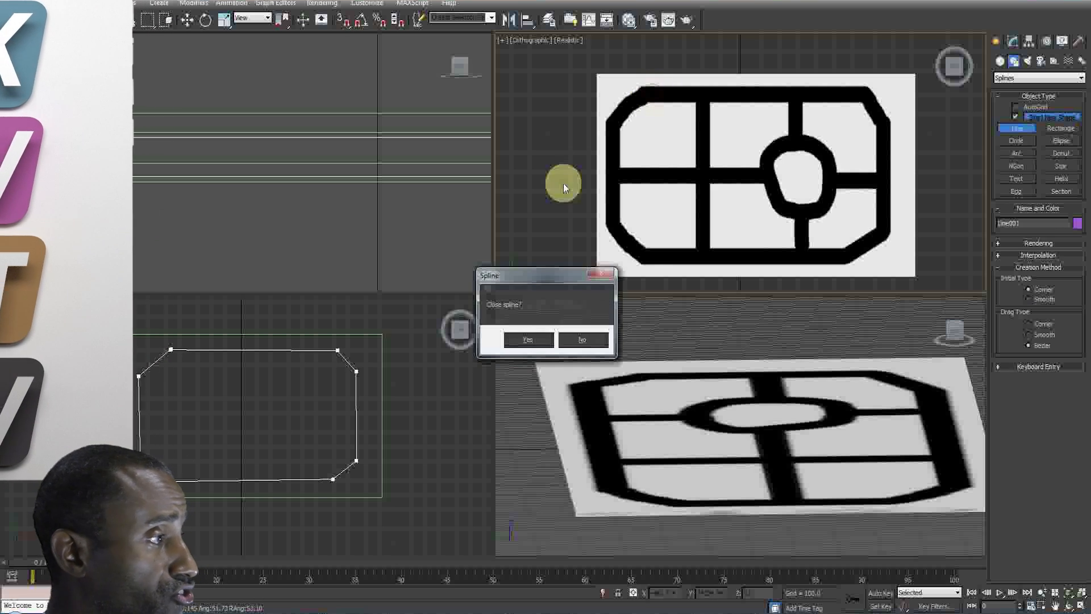
left_click(526, 340)
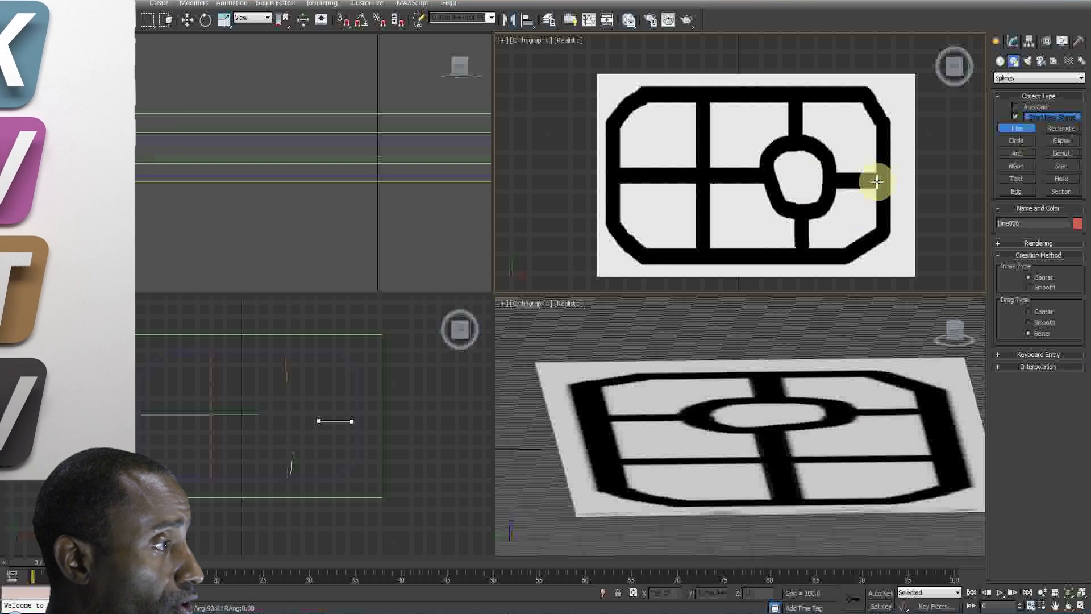
left_click(1015, 141)
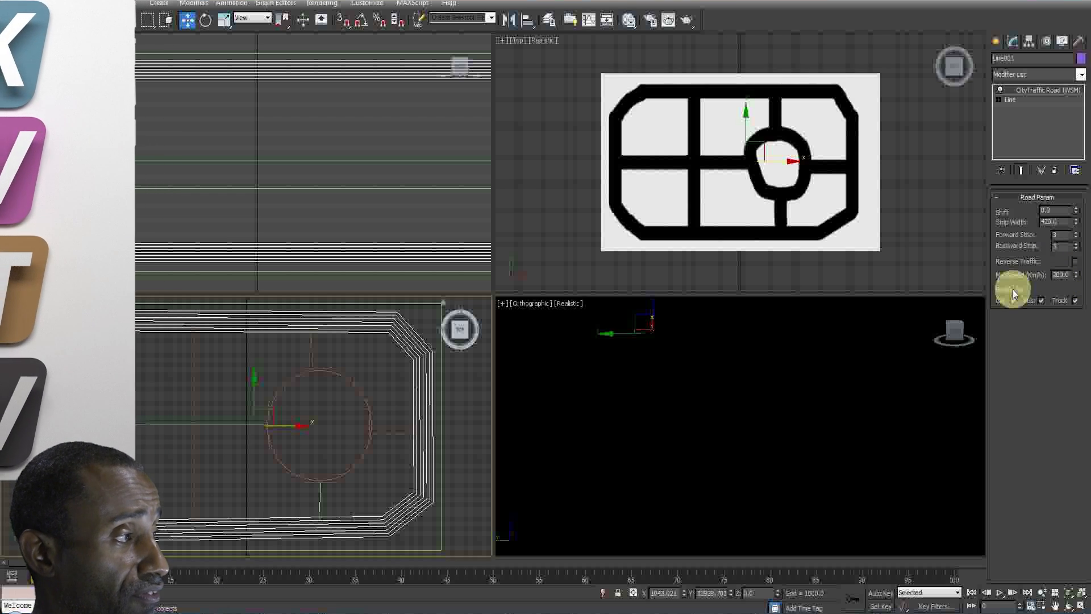
Step: Apply CityTraffic Road (WSM) to the connector line and to the roundabout circle
left_click(1081, 75)
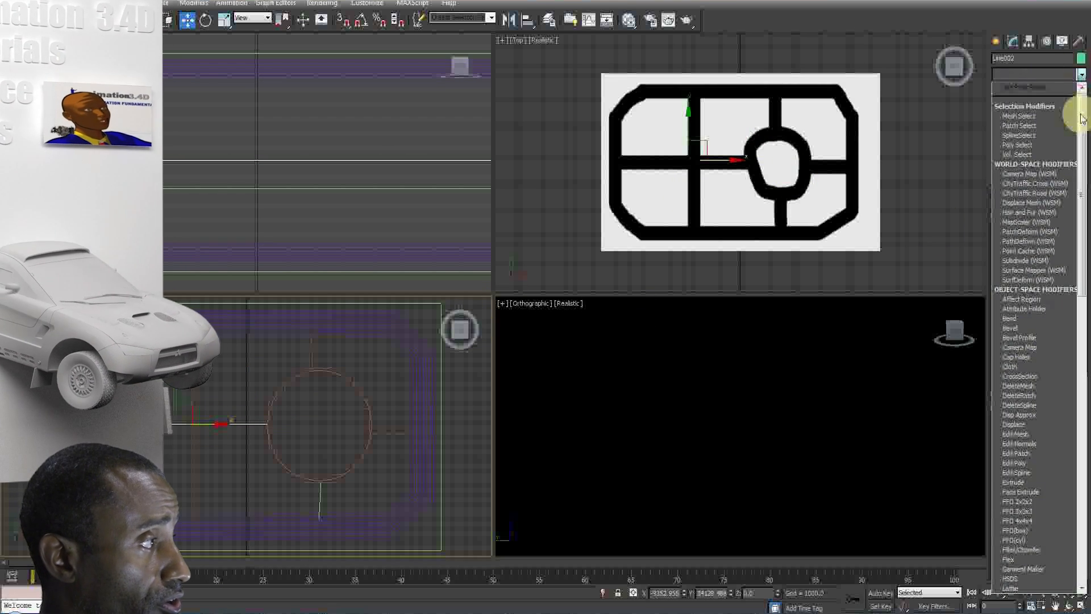
left_click(1034, 194)
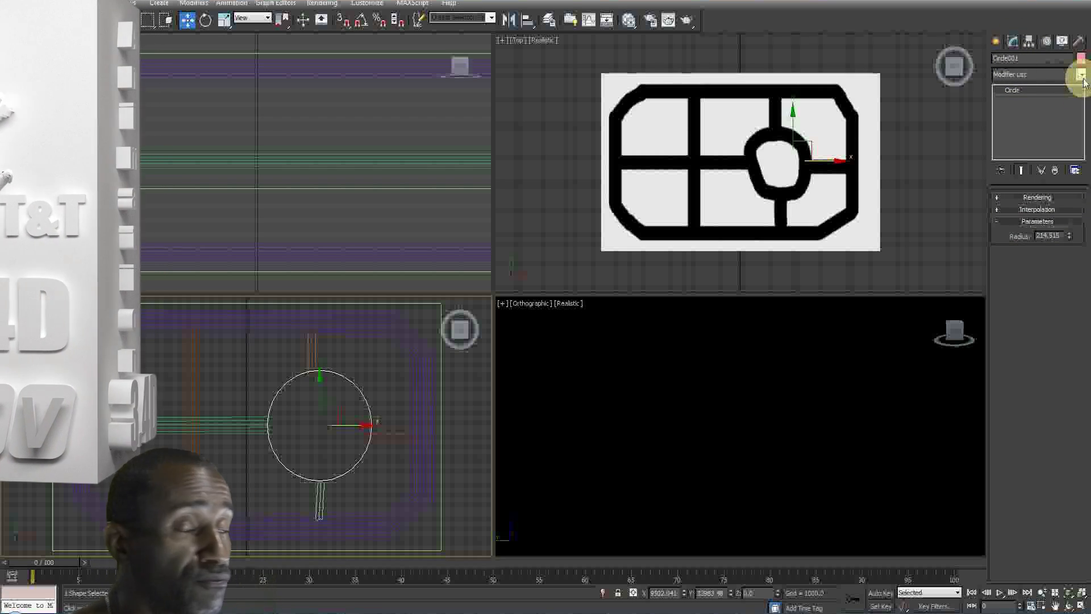
left_click(1037, 75)
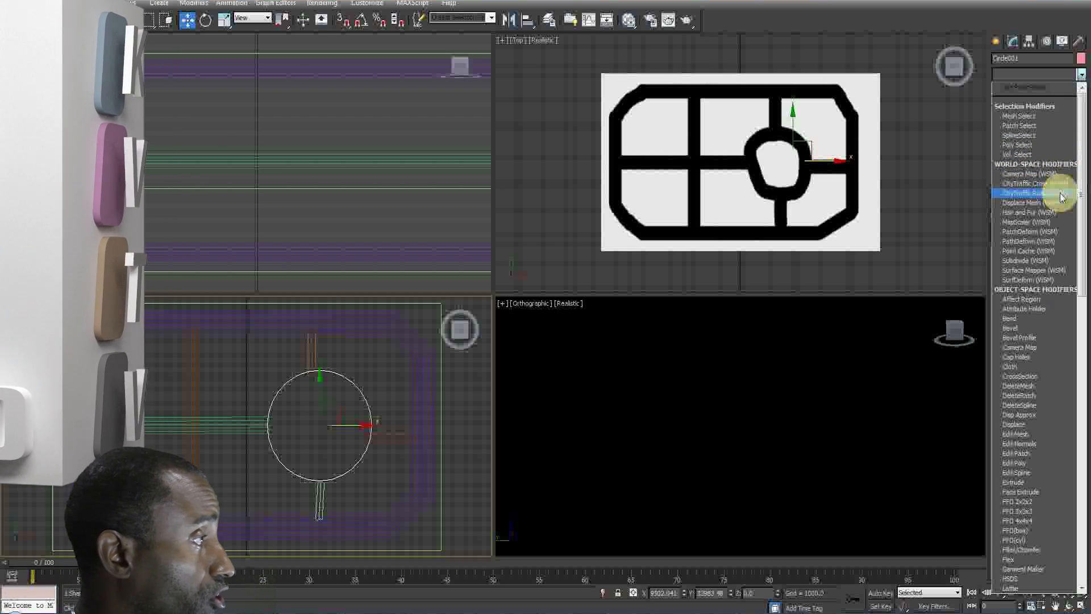
left_click(1026, 194)
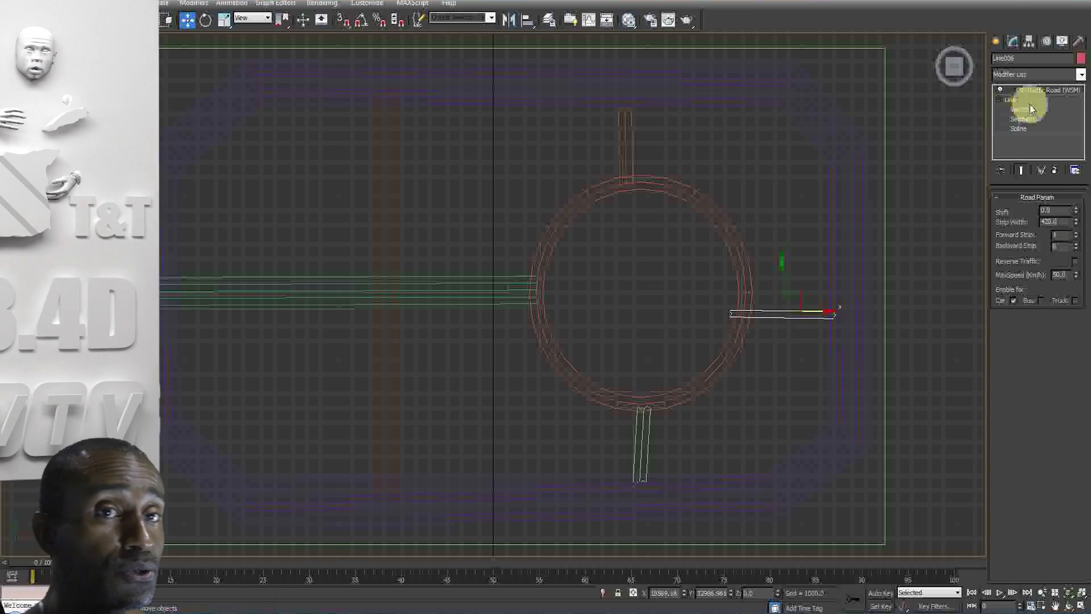
Step: In Vertex mode, move the east road's inner end vertex off the roundabout and return to the road settings
left_click(1021, 109)
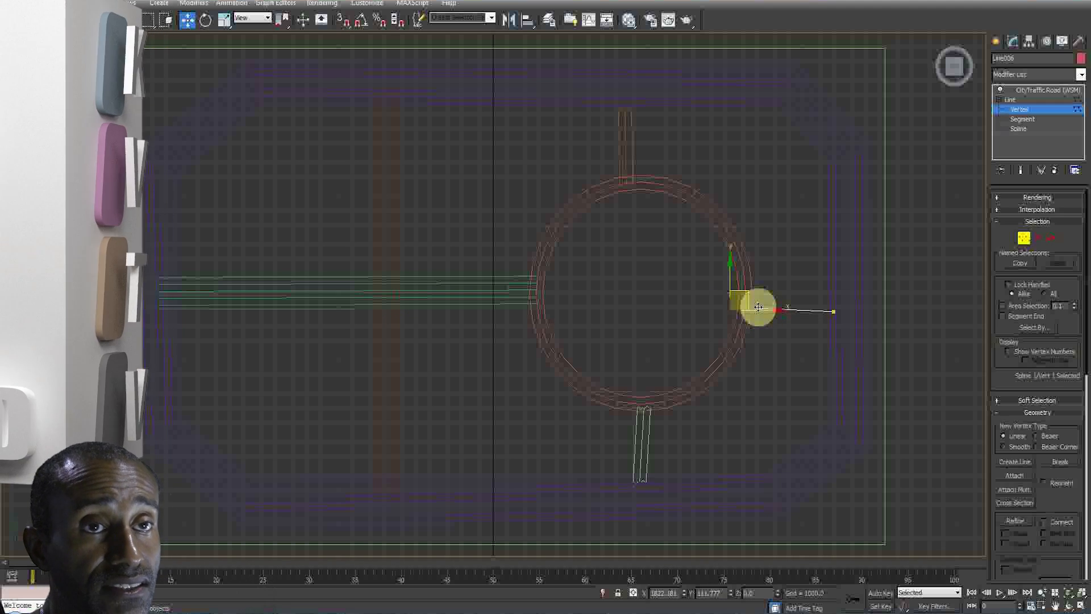
left_click_drag(758, 308, 832, 309)
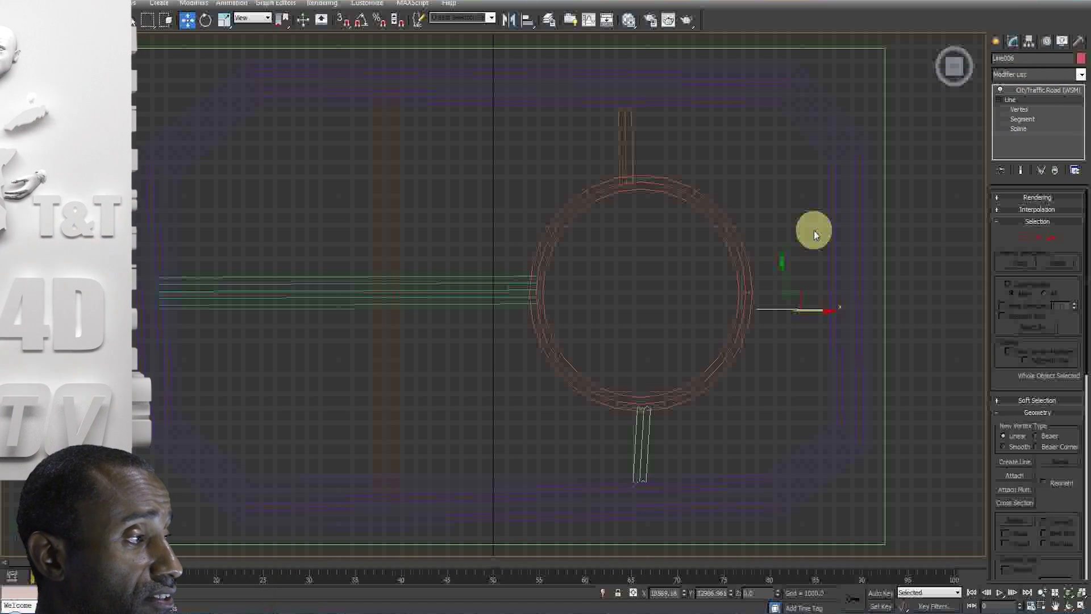
left_click_drag(814, 230, 780, 250)
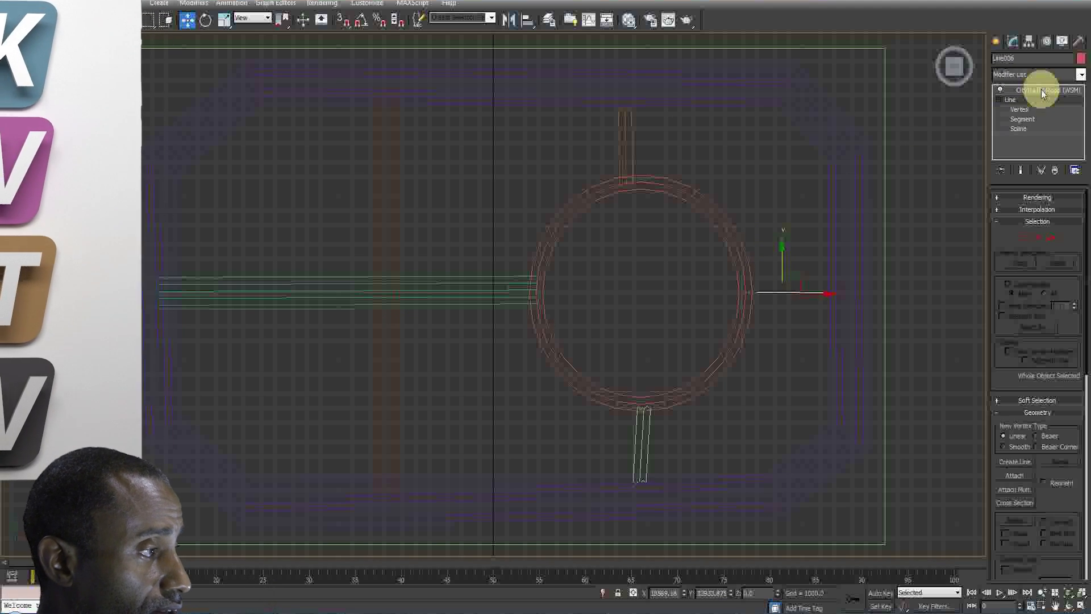
left_click(1038, 91)
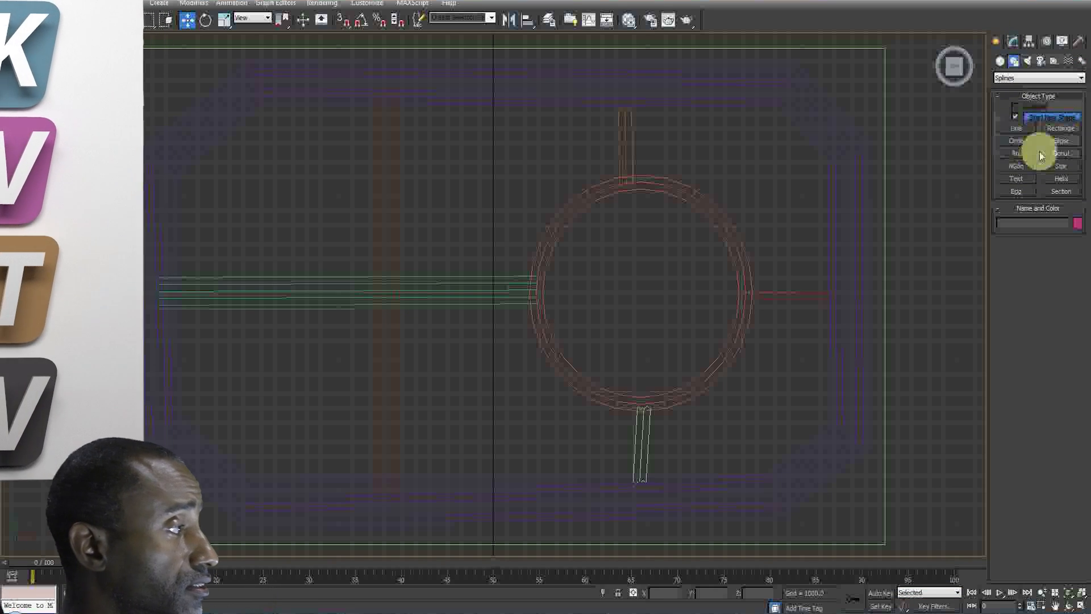
Step: Draw rectangles over the east, south and other road junctions around the roundabout
left_click(1060, 129)
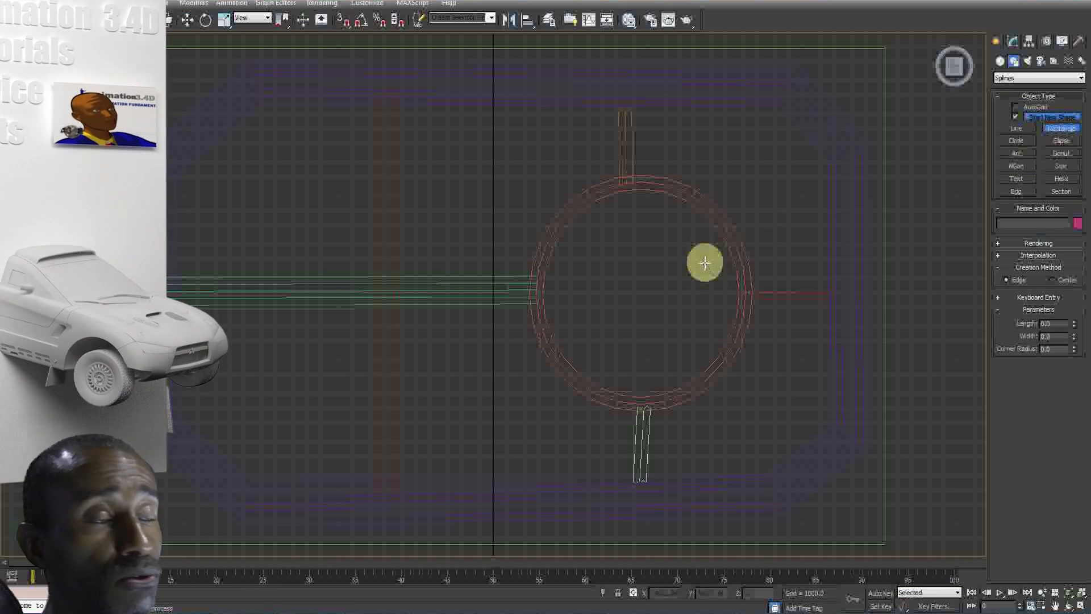
left_click_drag(705, 263, 767, 318)
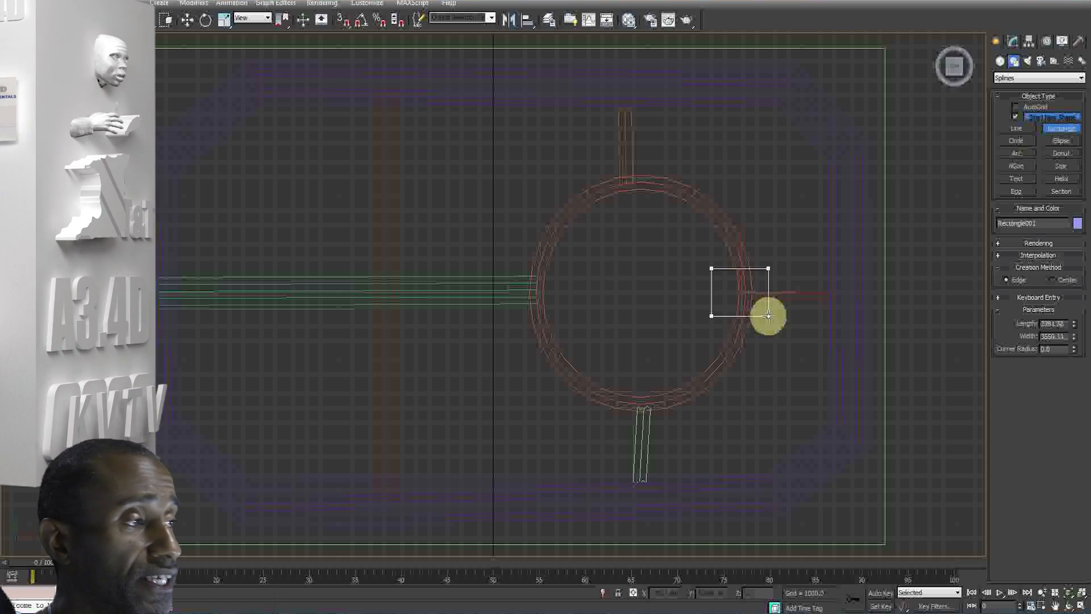
left_click_drag(765, 317, 650, 417)
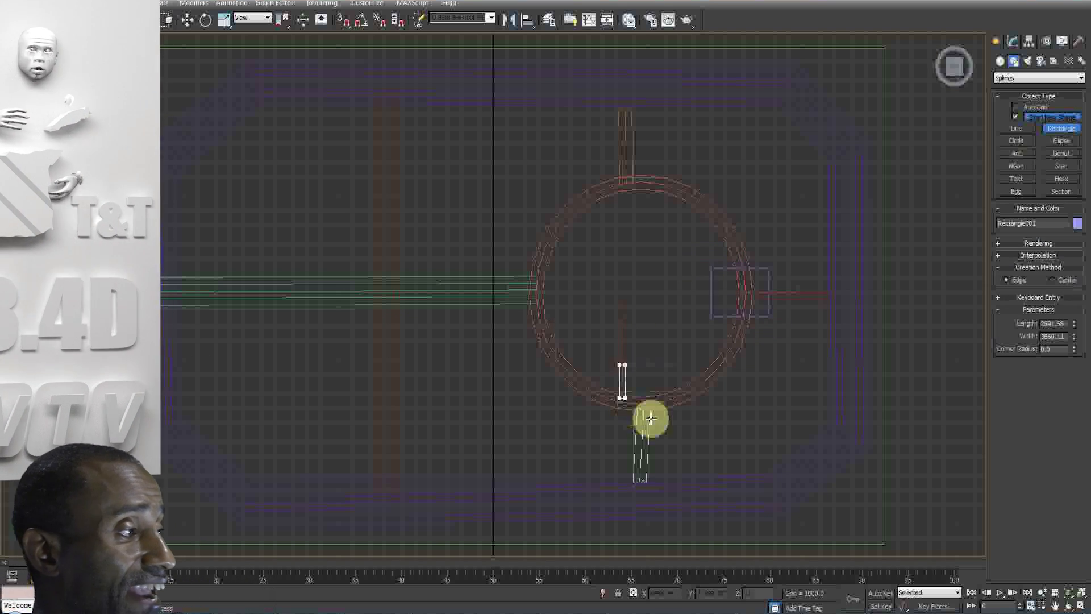
left_click_drag(622, 365, 668, 429)
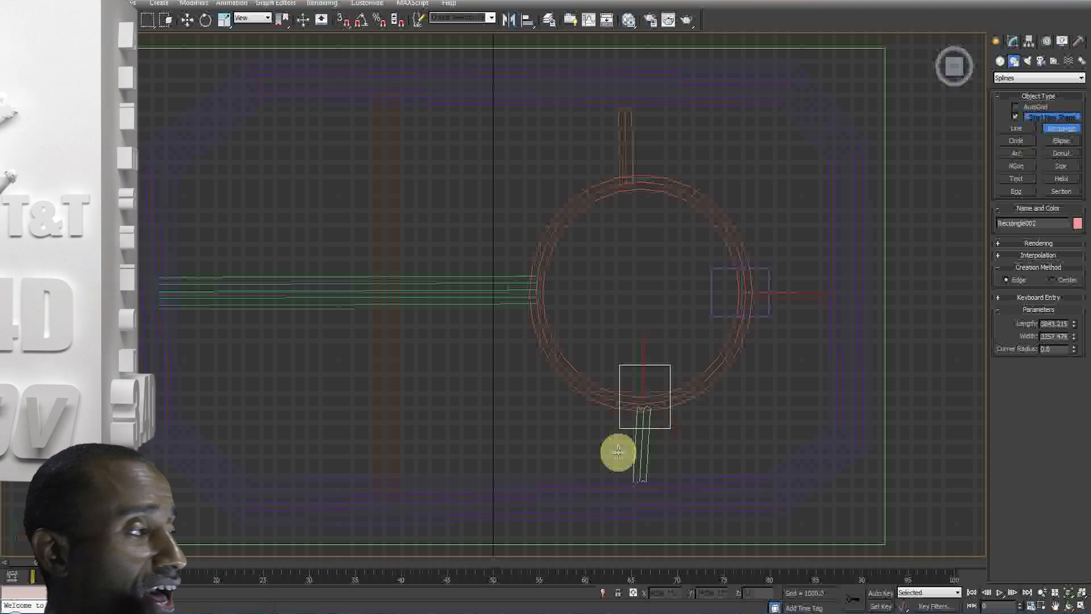
left_click_drag(617, 453, 668, 532)
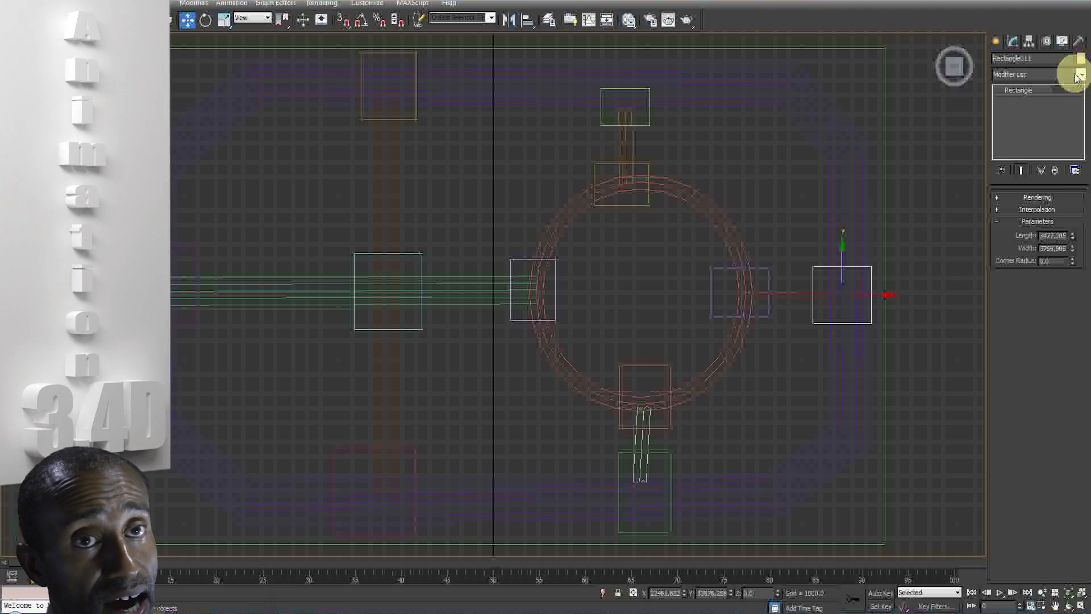
Step: Apply CityTraffic Cross (WSM) to the east end, east junction and south junction rectangles
left_click(1033, 75)
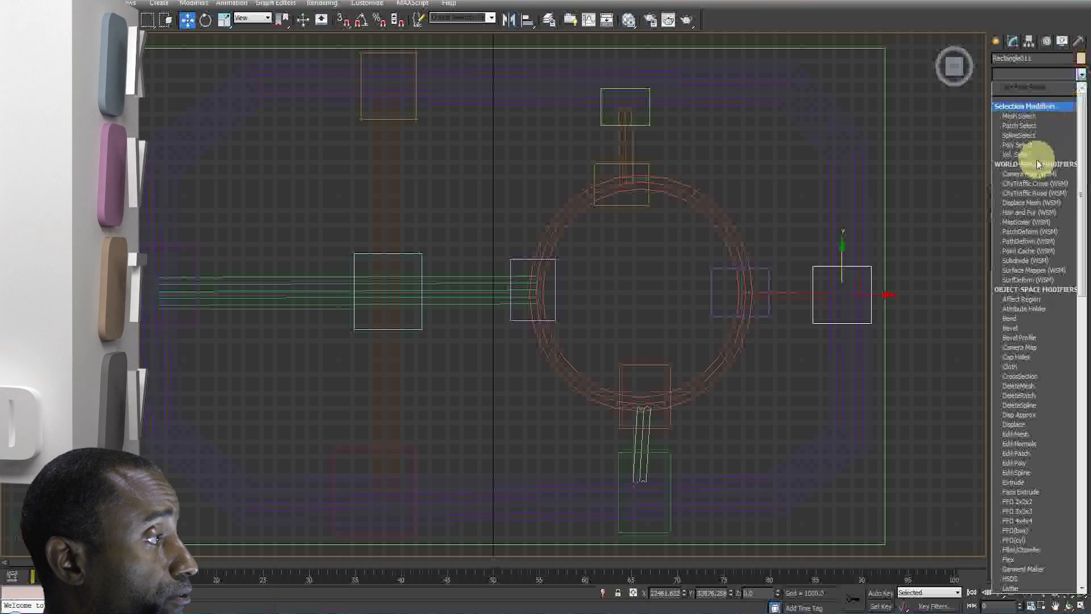
left_click(1034, 183)
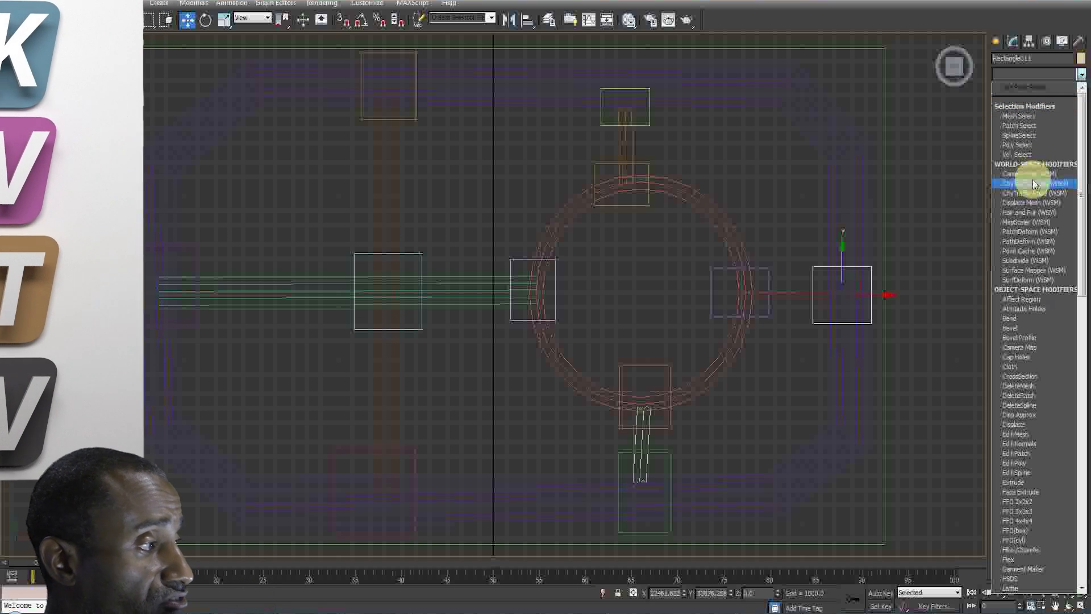
left_click(1033, 183)
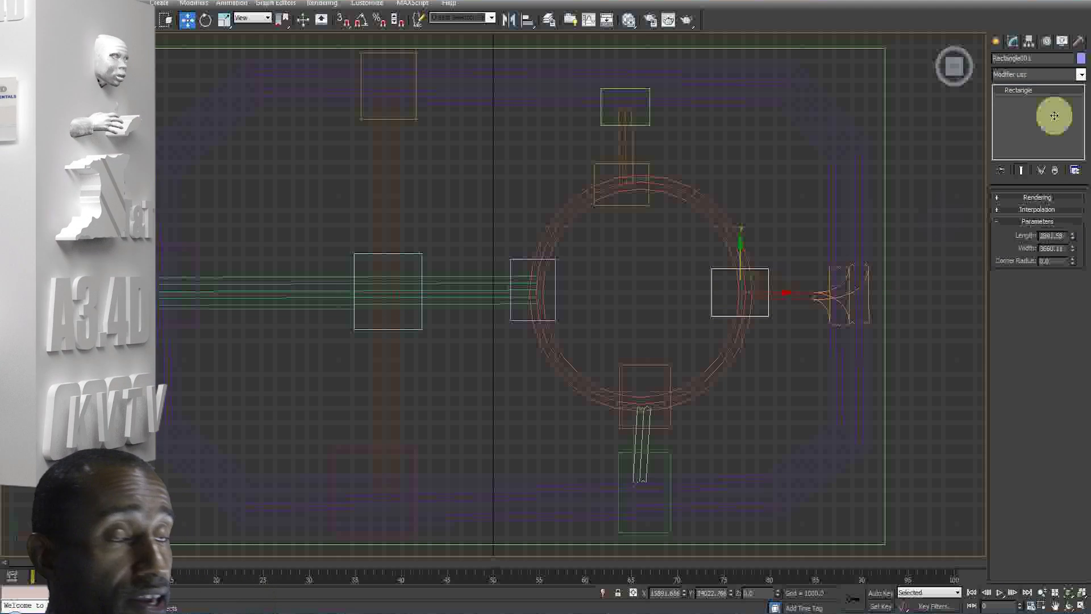
left_click(1037, 75)
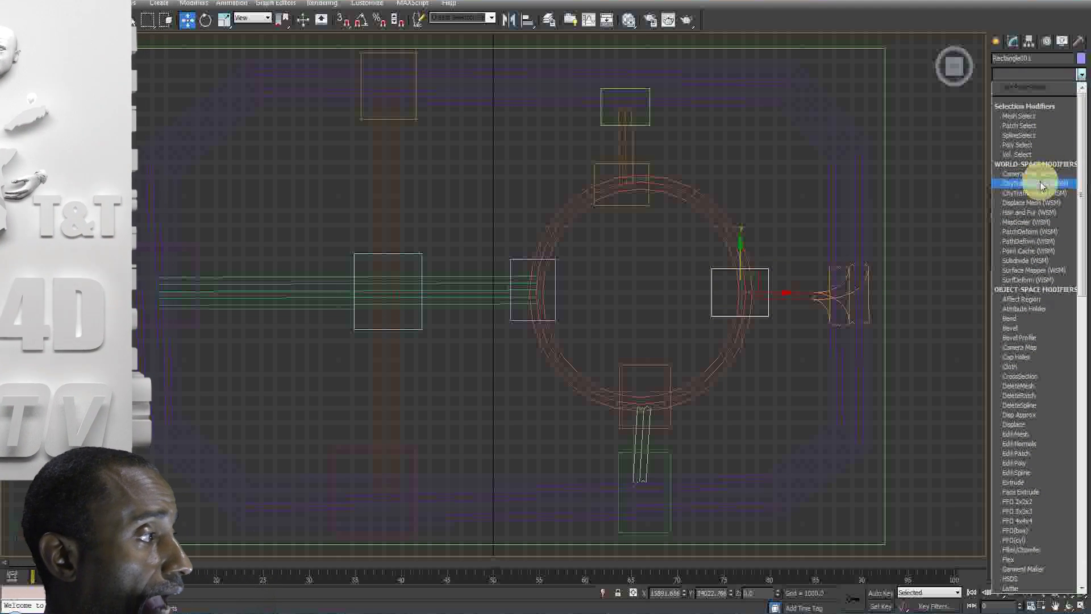
left_click(1034, 183)
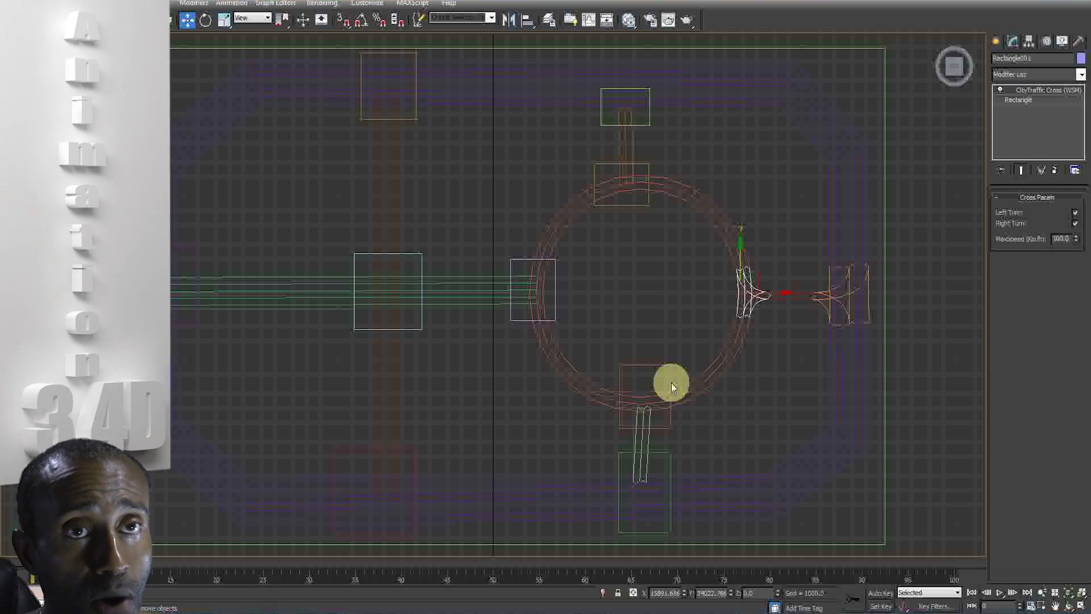
left_click(640, 387)
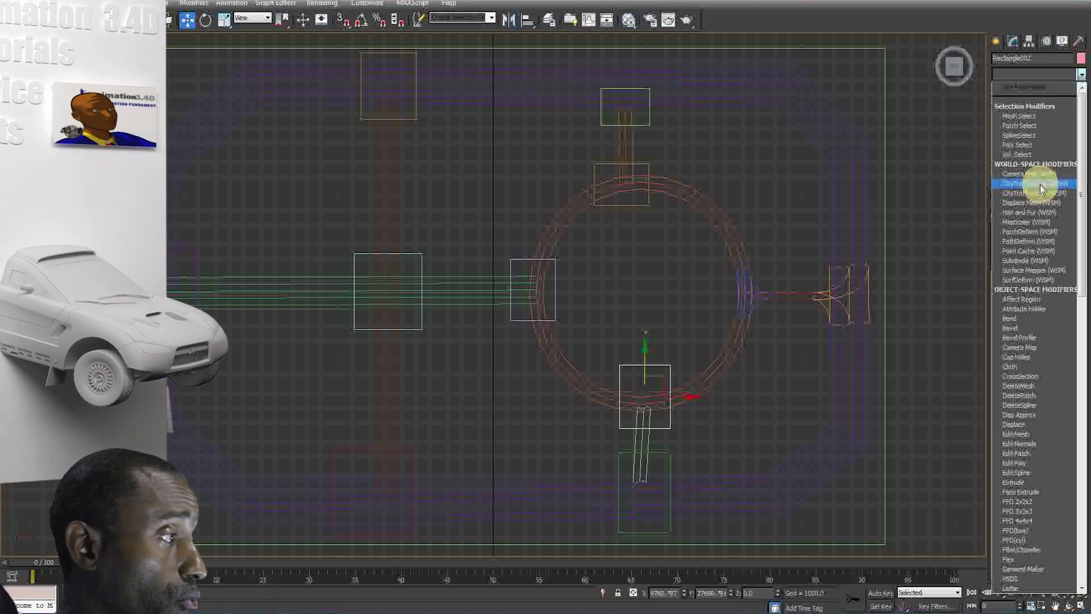
left_click(1030, 183)
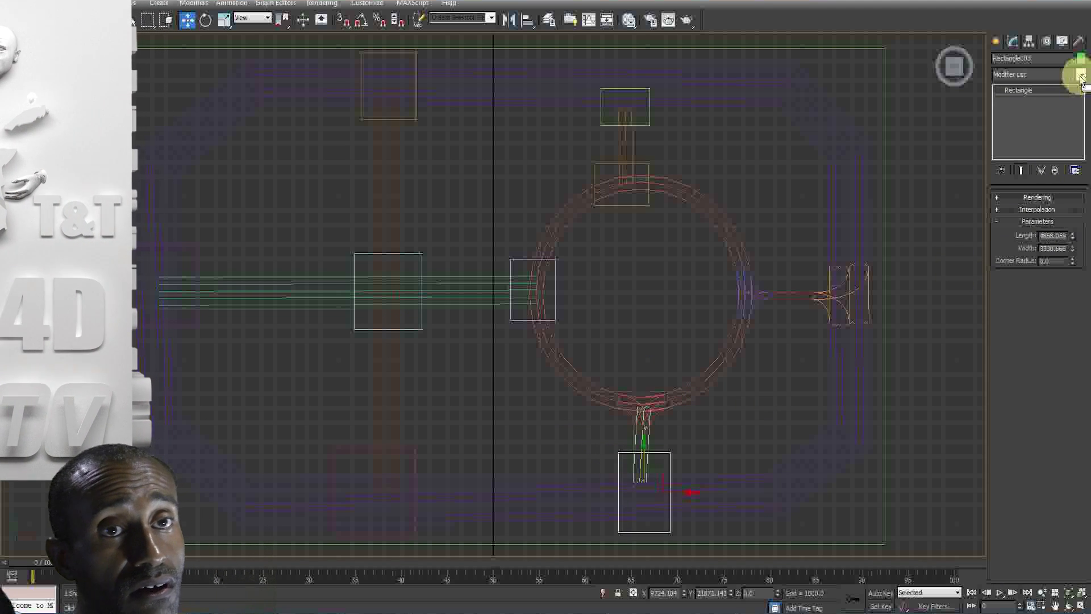
Step: Apply CityTraffic Cross (WSM) to the remaining rectangles, including the central crossroads
left_click(1081, 75)
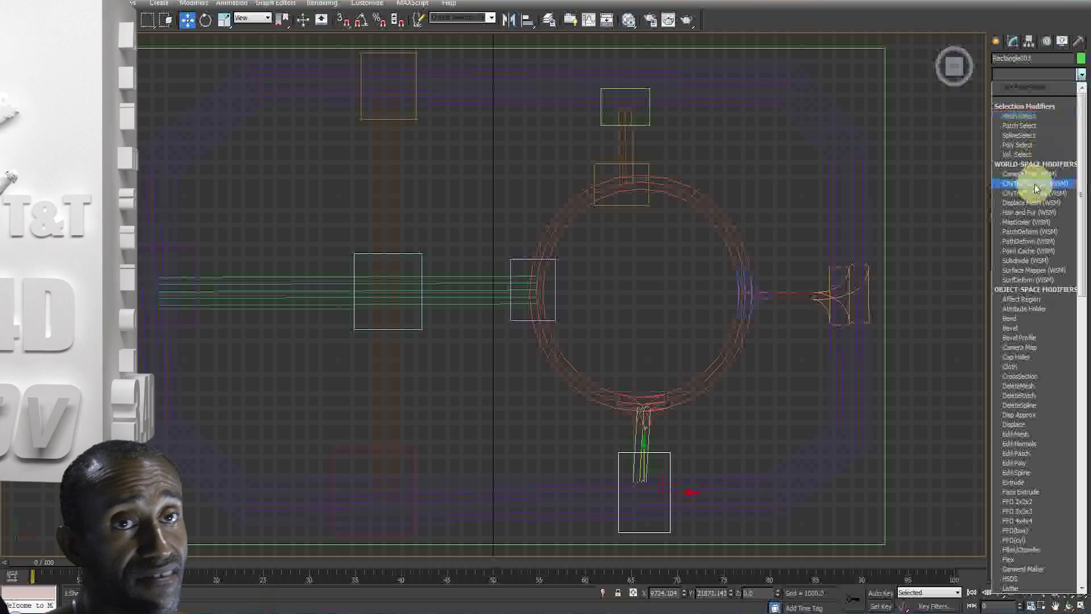
left_click(1032, 181)
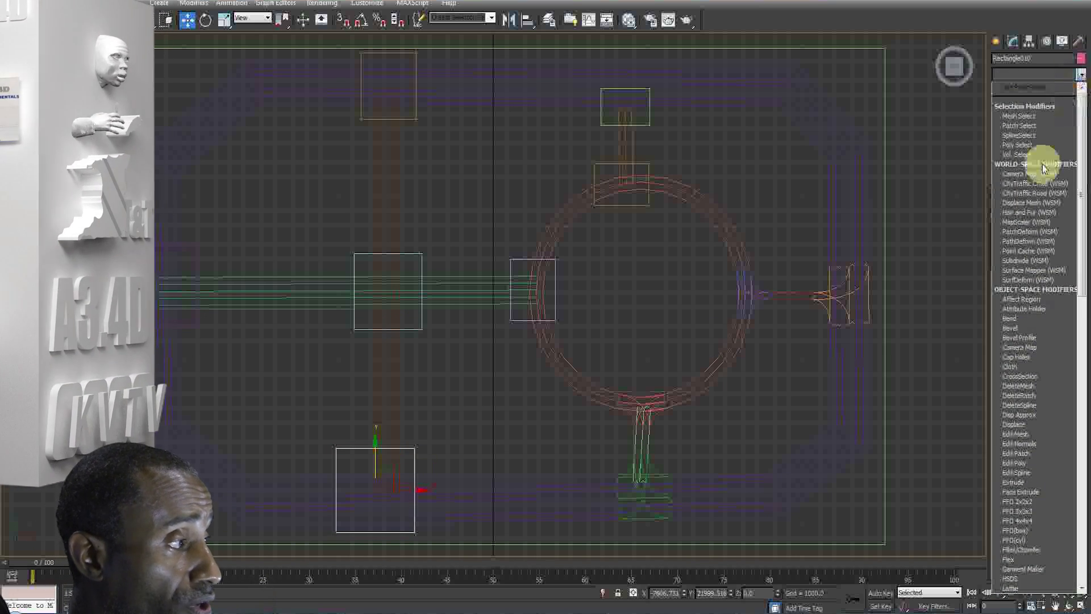
left_click(1033, 183)
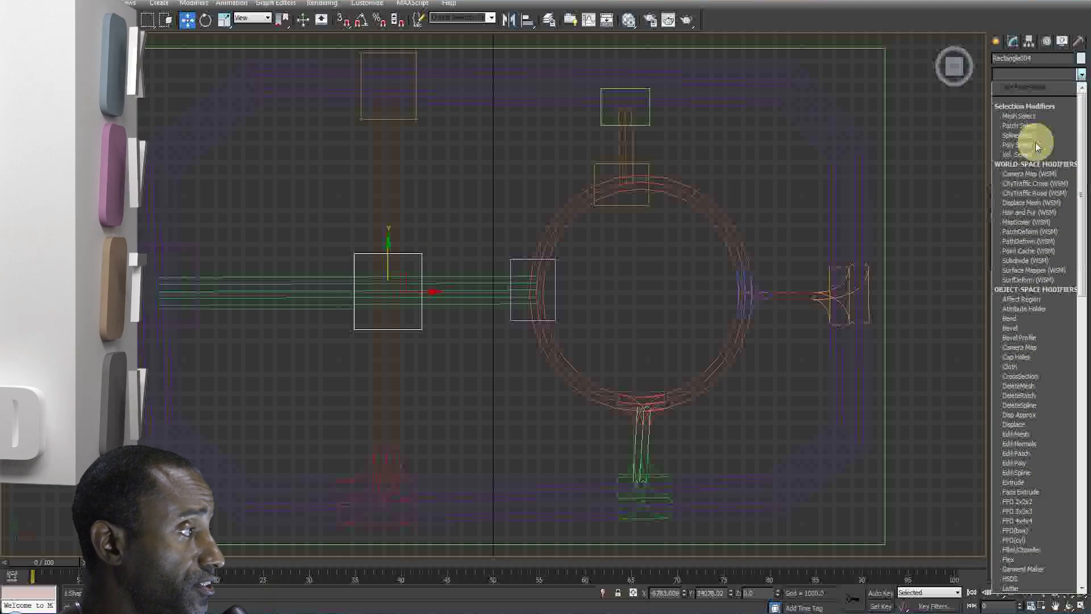
left_click(1033, 183)
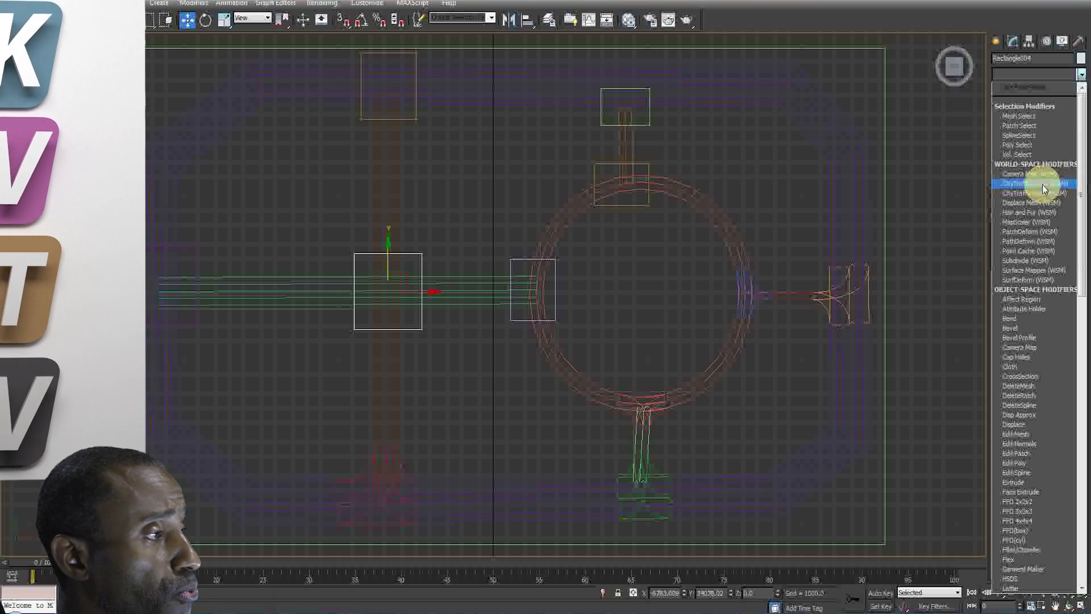
left_click(1030, 183)
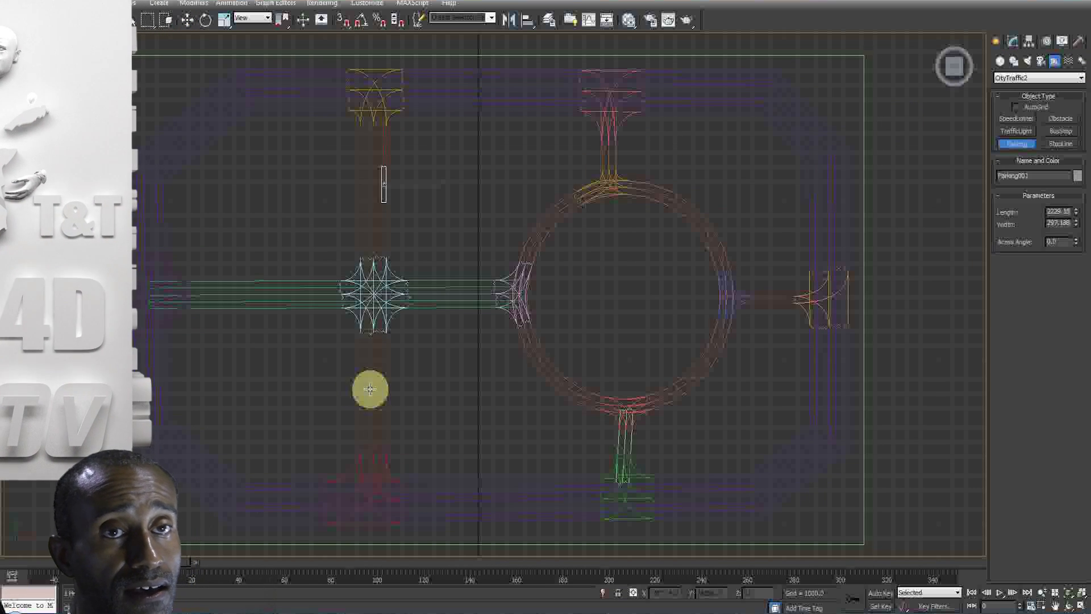
Step: Draw a parking zone below the crossing, a bus stop on the left road and a traffic light at the crossing's lower arm
left_click_drag(370, 389, 445, 305)
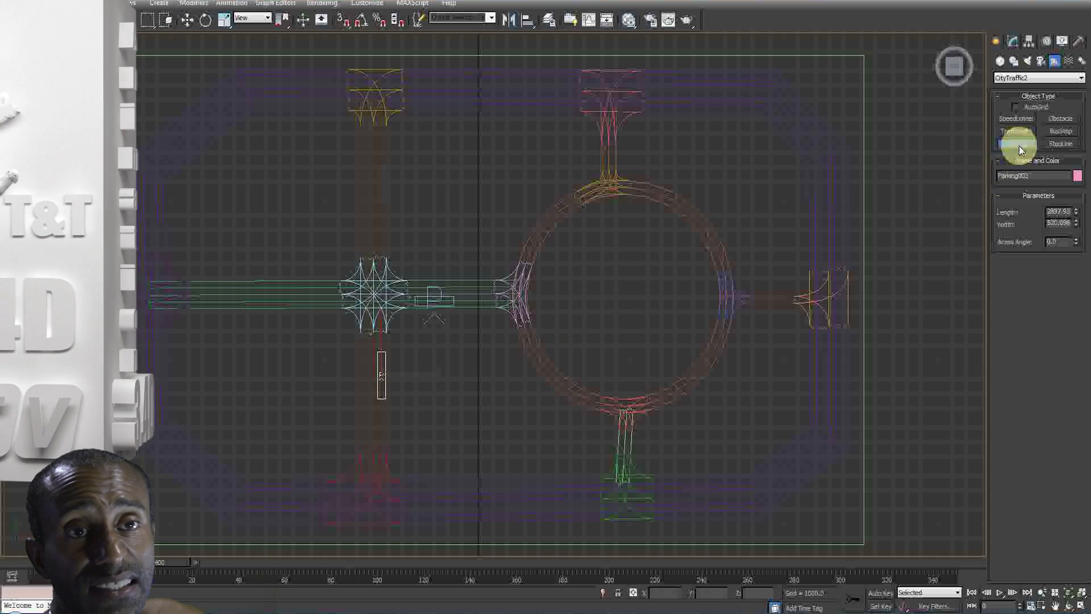
left_click(1017, 144)
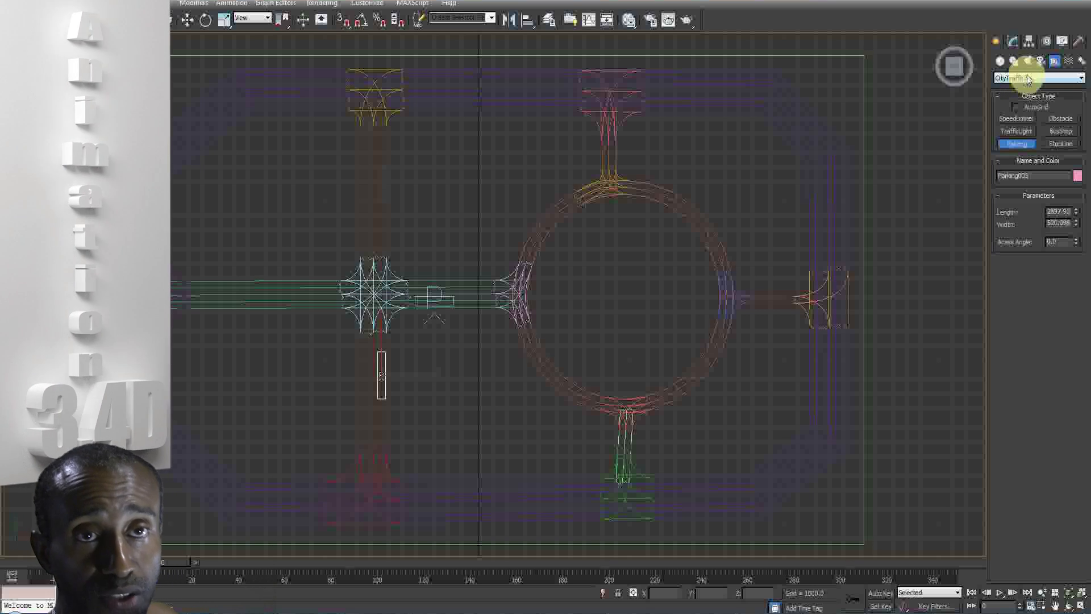
left_click(1037, 77)
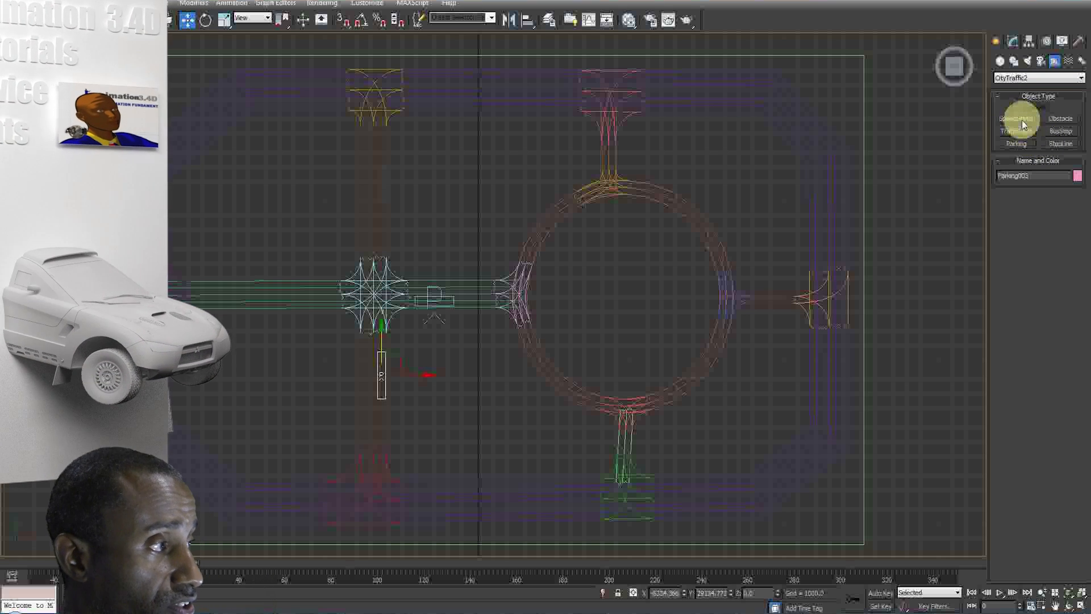
left_click(1059, 131)
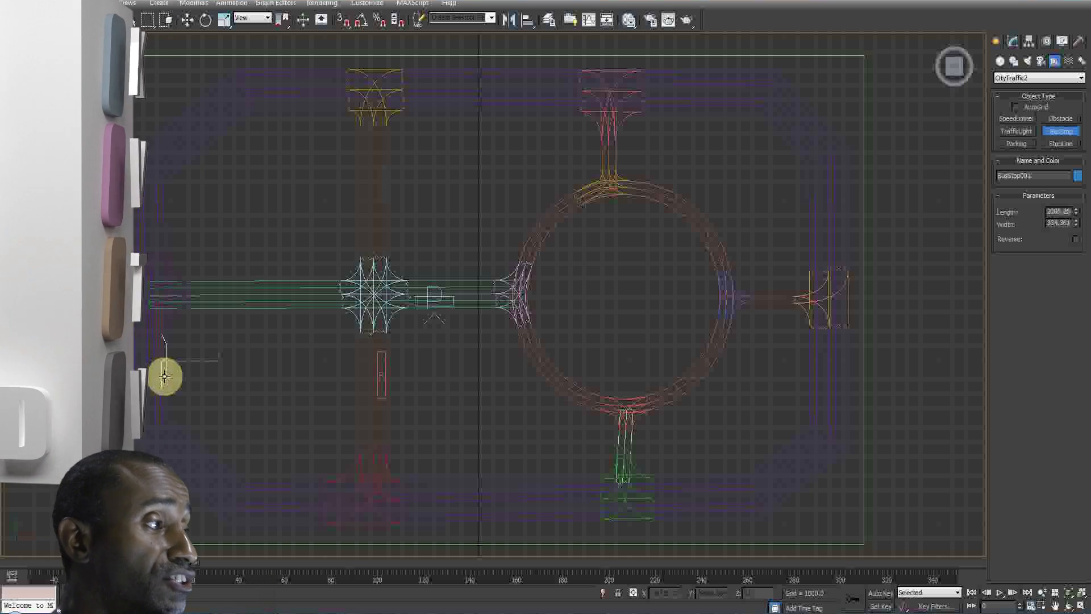
left_click(1015, 131)
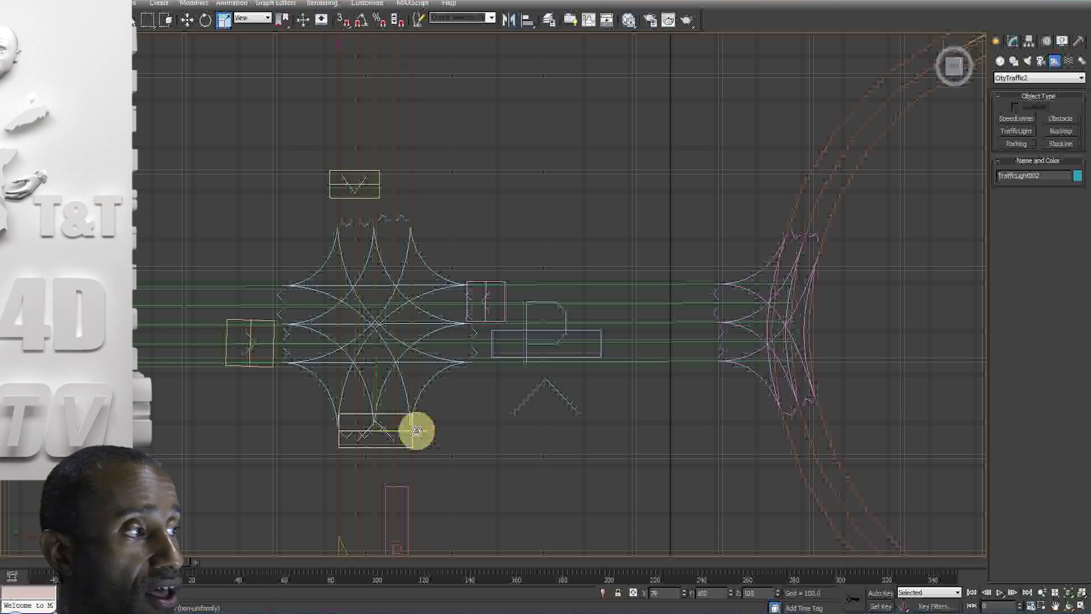
left_click_drag(417, 430, 395, 433)
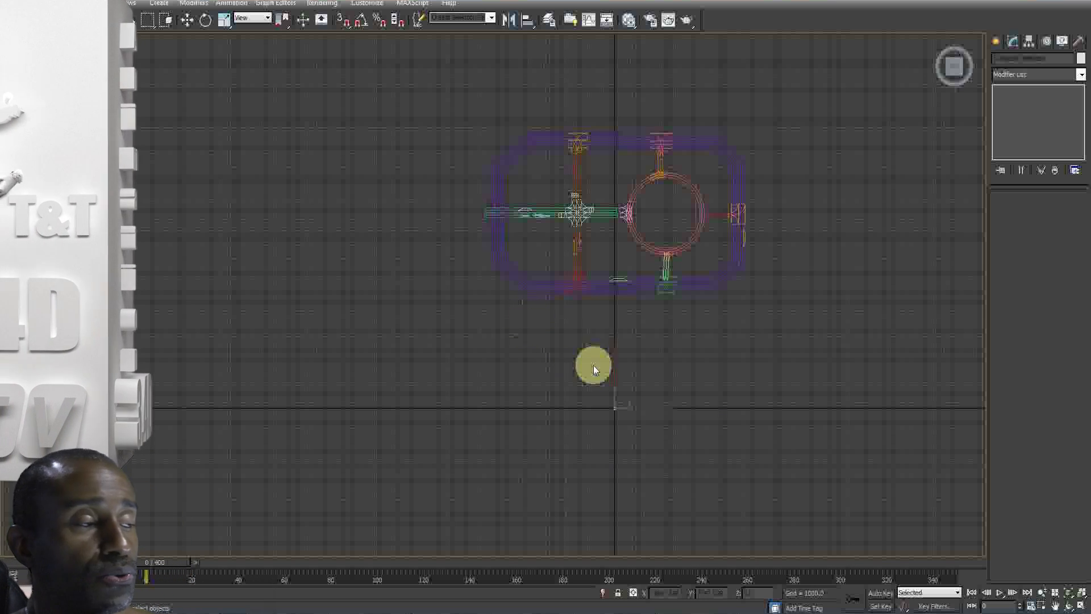
Step: Bring the police car into the scene and move it from the origin to the open space below the road map
left_click_drag(591, 365, 619, 386)
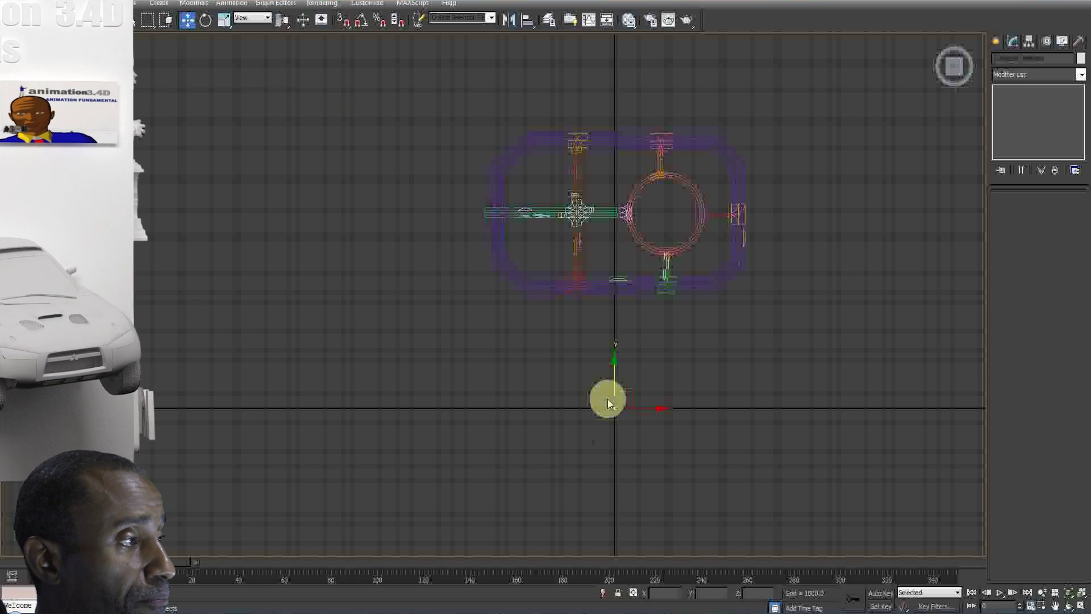
left_click_drag(609, 403, 630, 390)
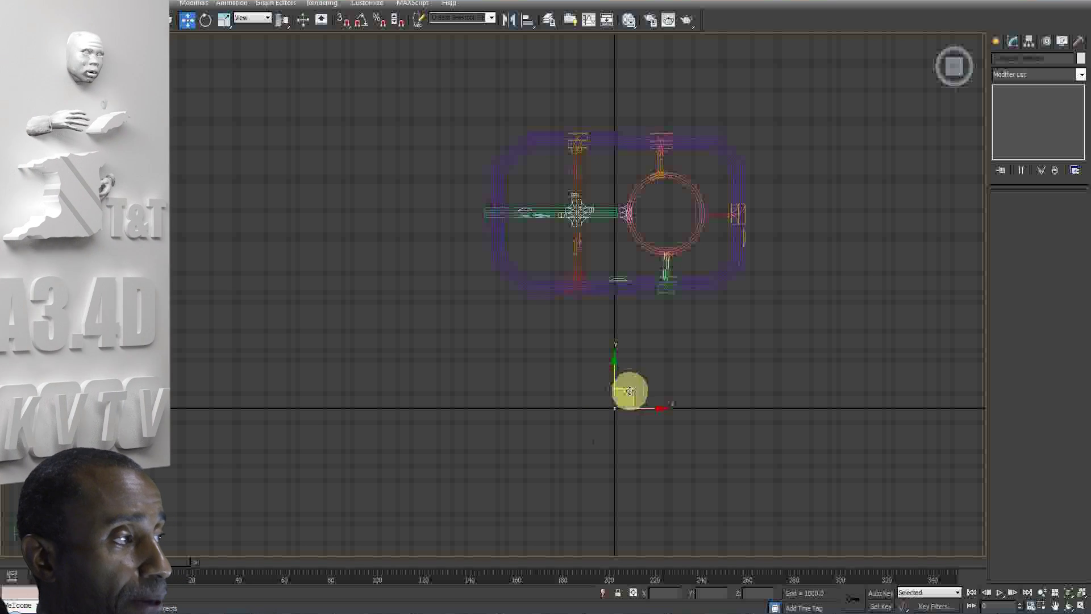
left_click_drag(629, 389, 611, 374)
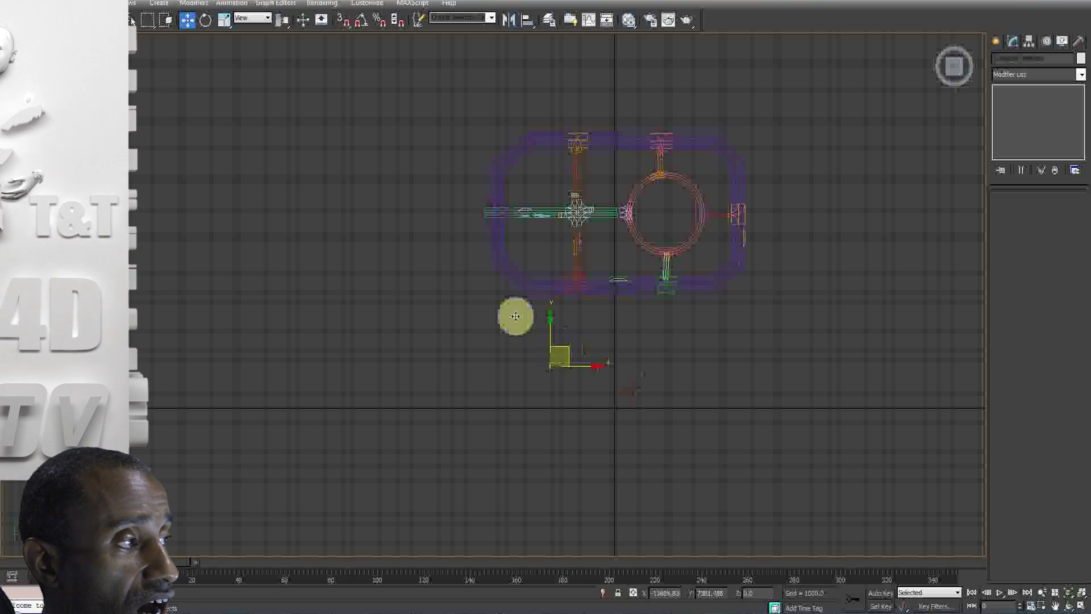
left_click_drag(515, 317, 476, 273)
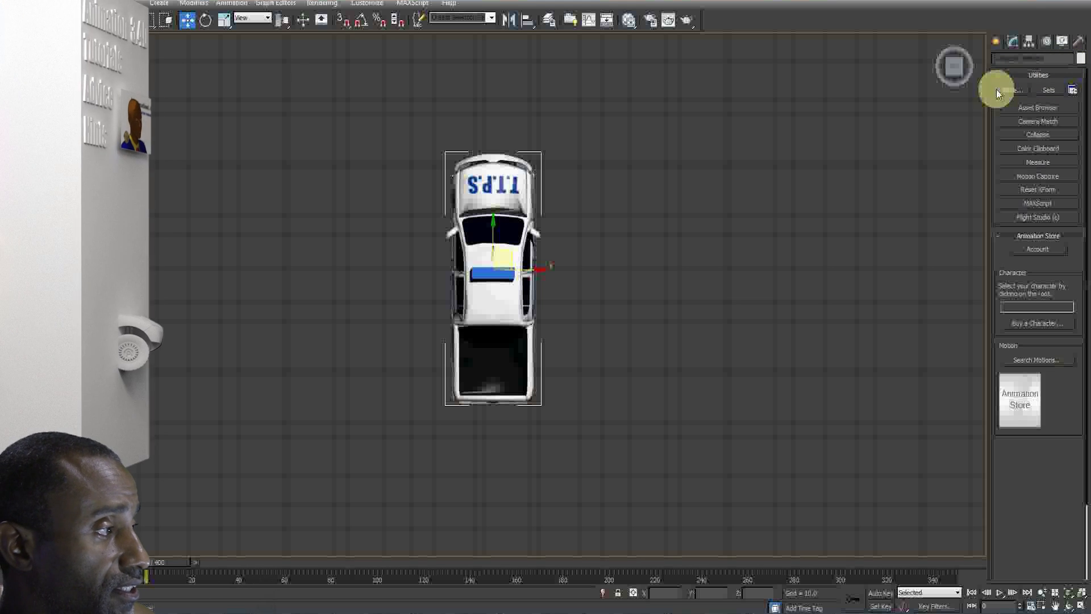
Step: Open the CityTraffic utility from More..., set up the police car as a vehicle and copy it
left_click(1013, 90)
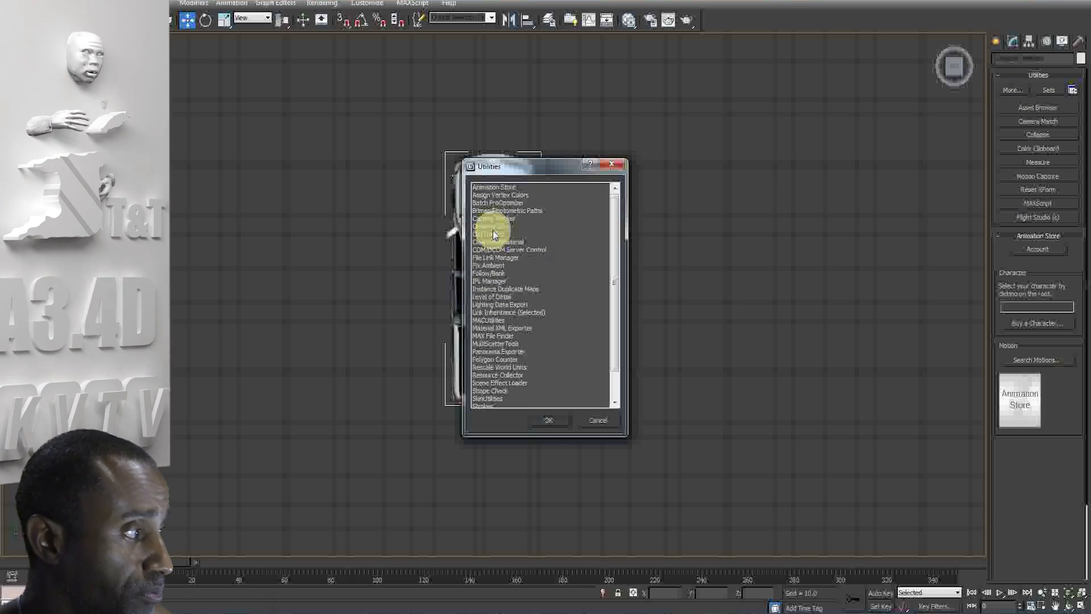
left_click(487, 235)
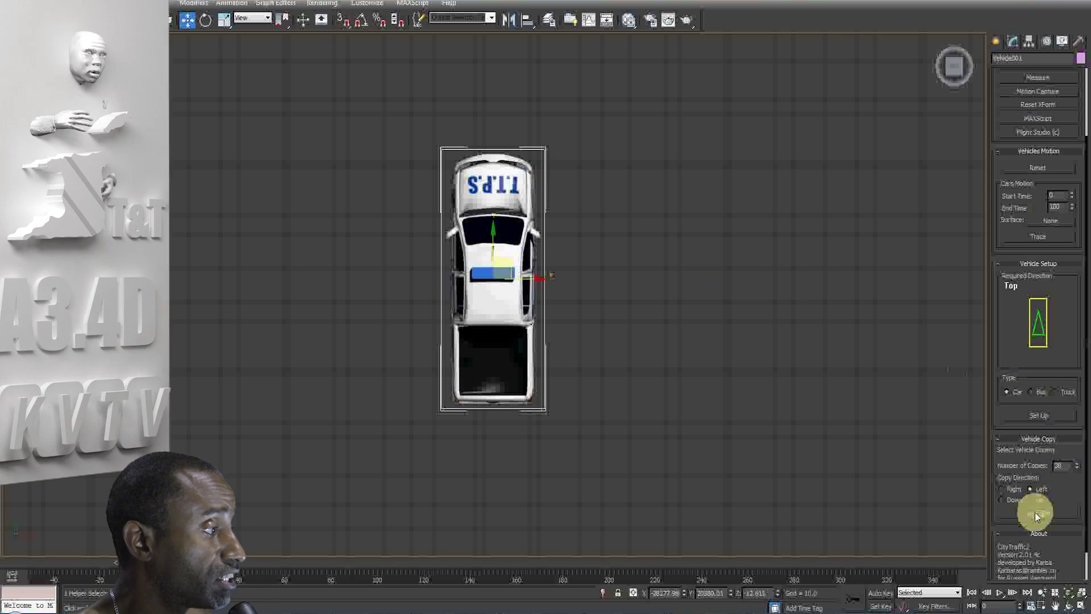
left_click(1037, 513)
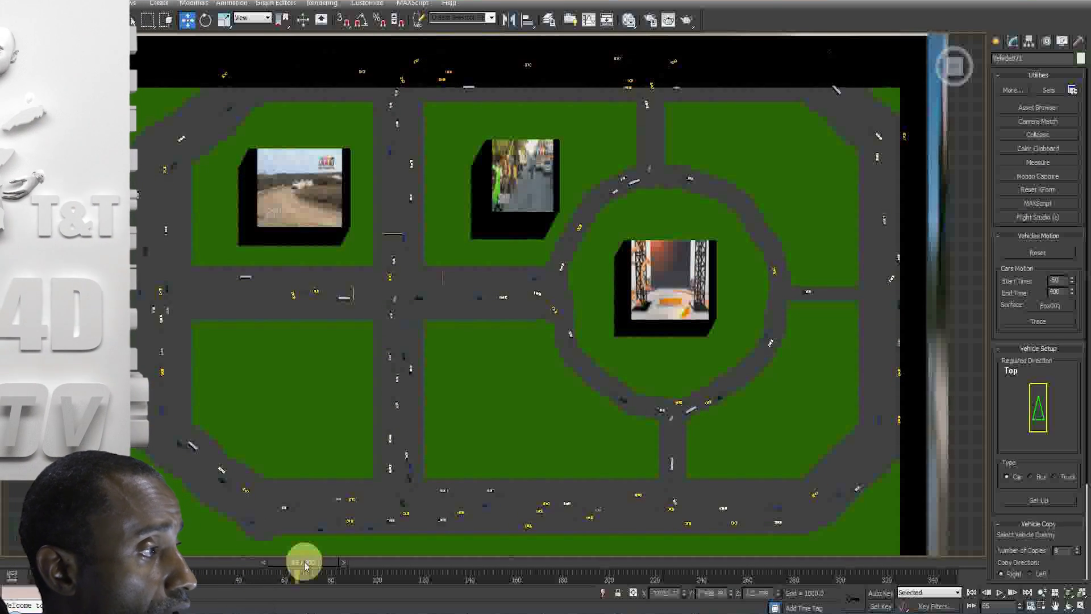
Step: Scrub the time slider forward to watch the vehicle copies drive along the roads
left_click_drag(303, 563, 381, 563)
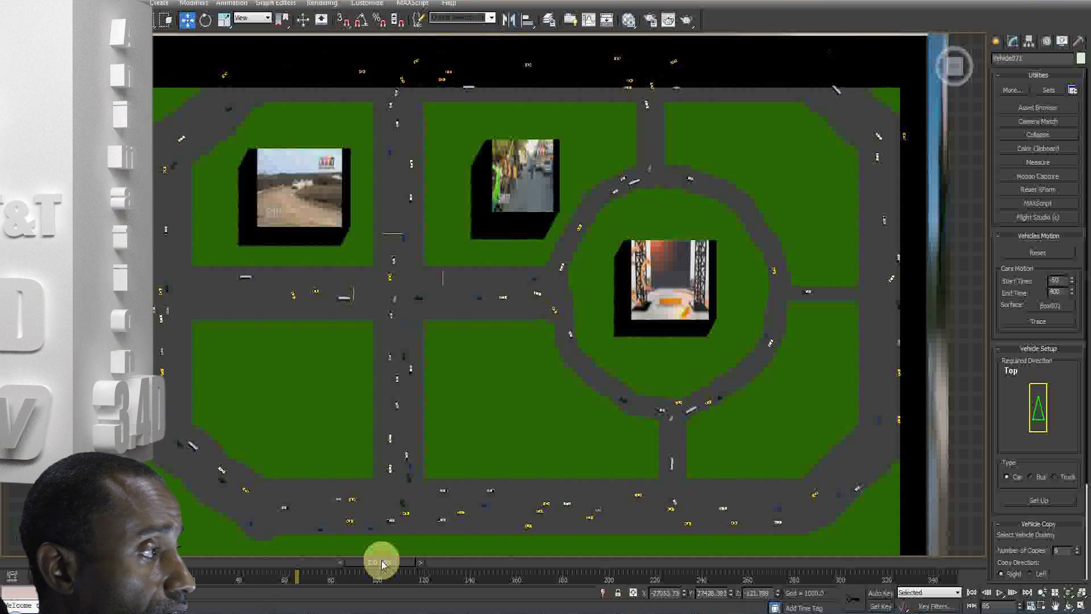
left_click_drag(381, 561, 469, 562)
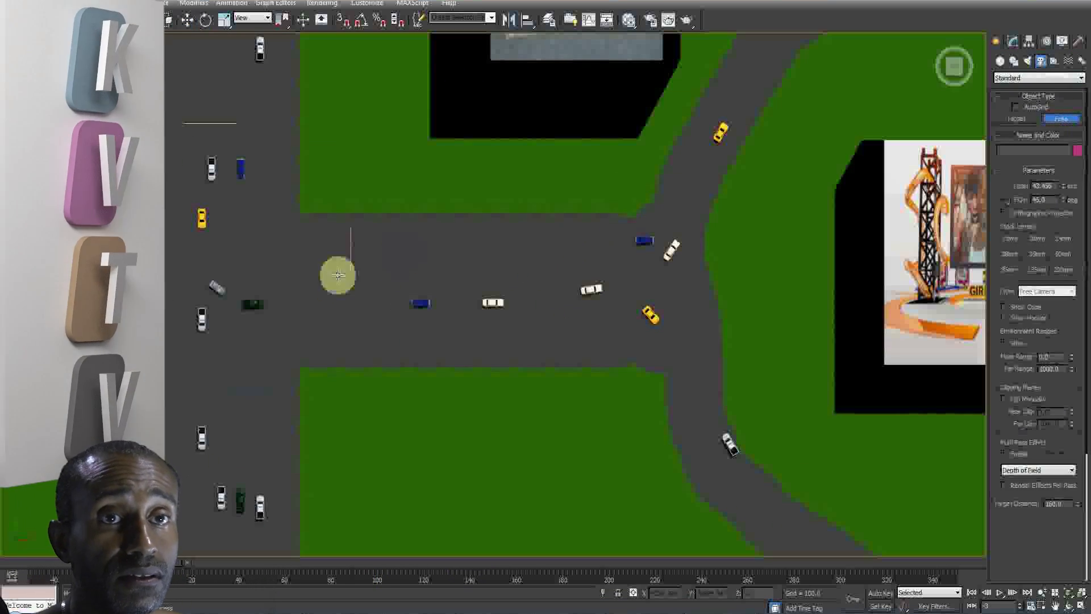
Step: Place a camera looking down on the streets and scrub the animation to see vehicles move through its view
left_click_drag(337, 275, 377, 410)
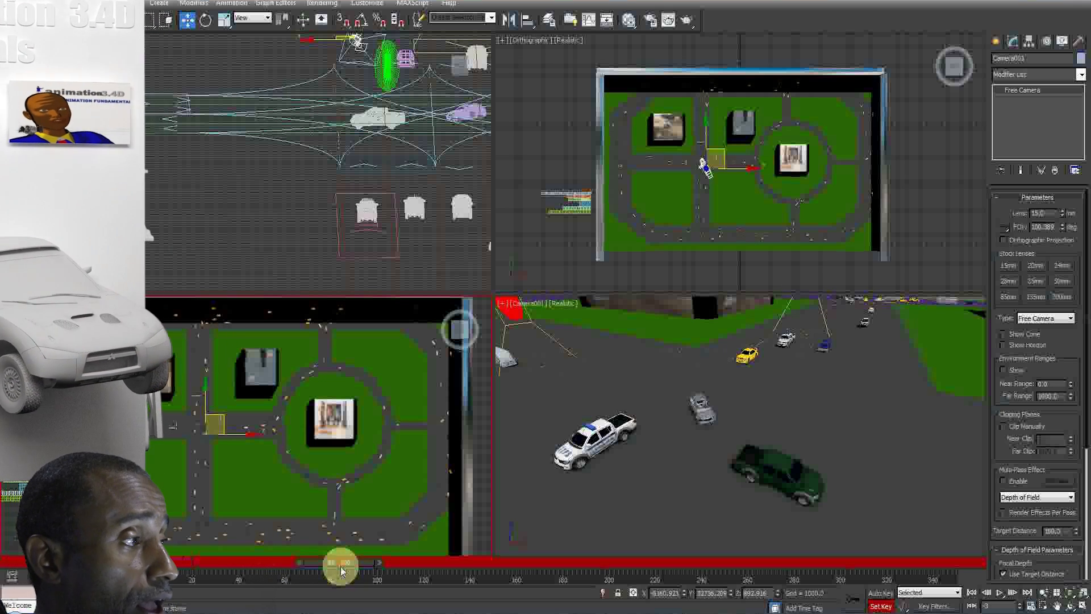
left_click_drag(341, 562, 338, 563)
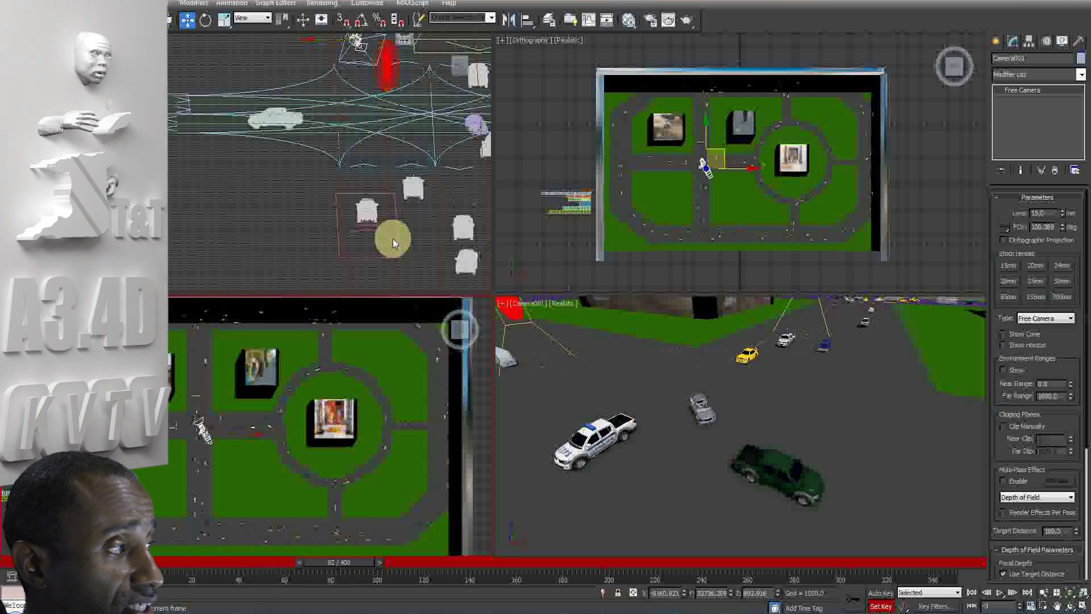